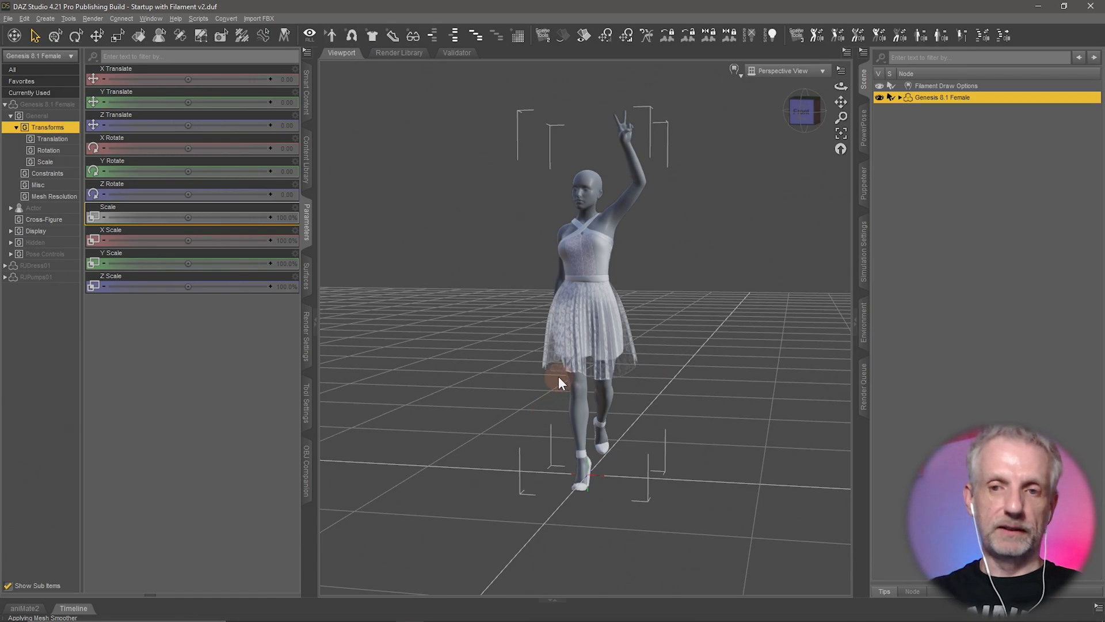
mouse_move(518, 383)
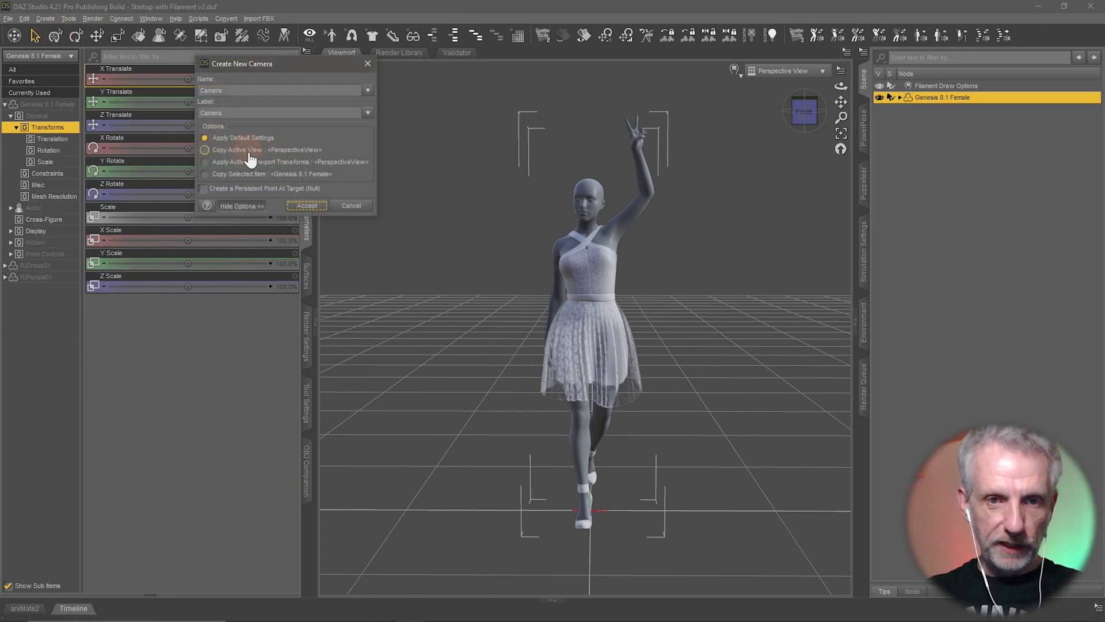
- Create the new camera using Copy Active View so it matches the current perspective
click(306, 205)
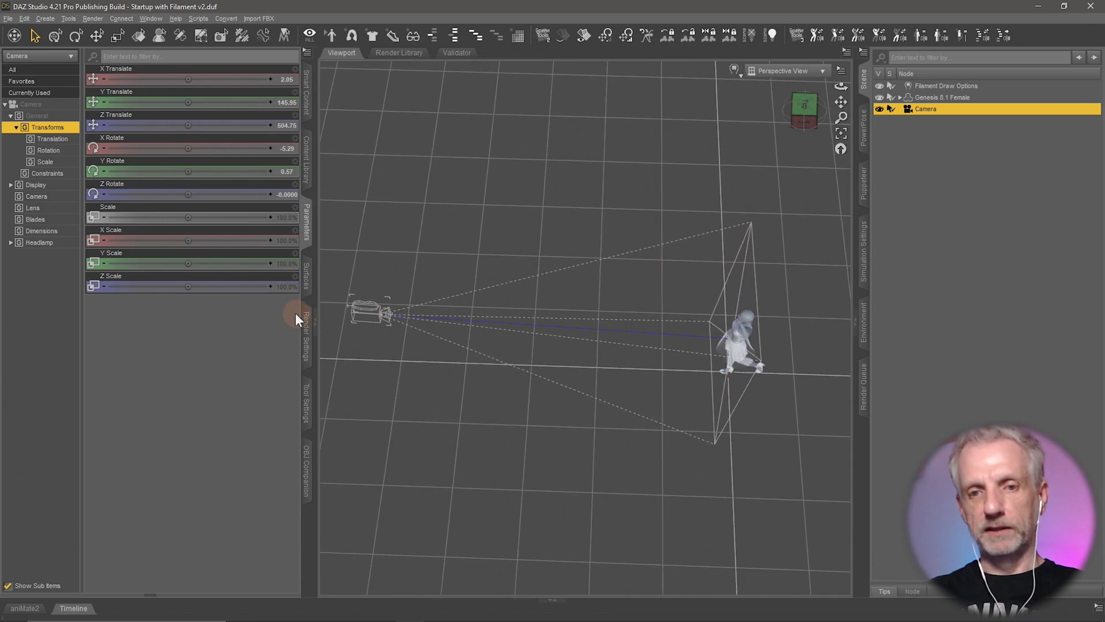
mouse_move(751, 348)
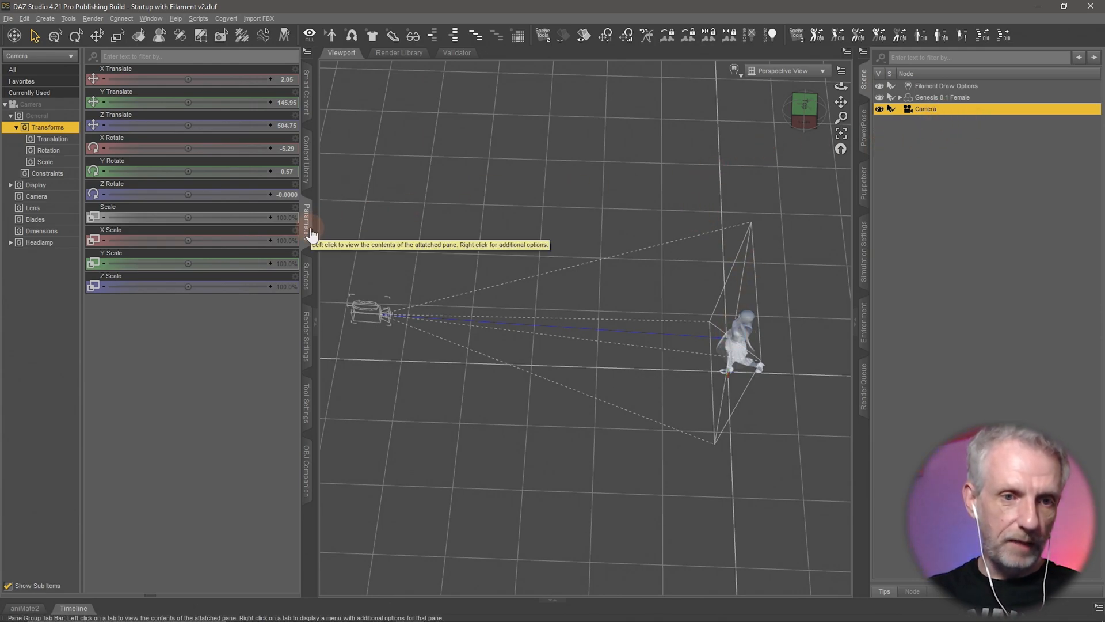
- Select the Camera property group in the Parameters pane
click(35, 195)
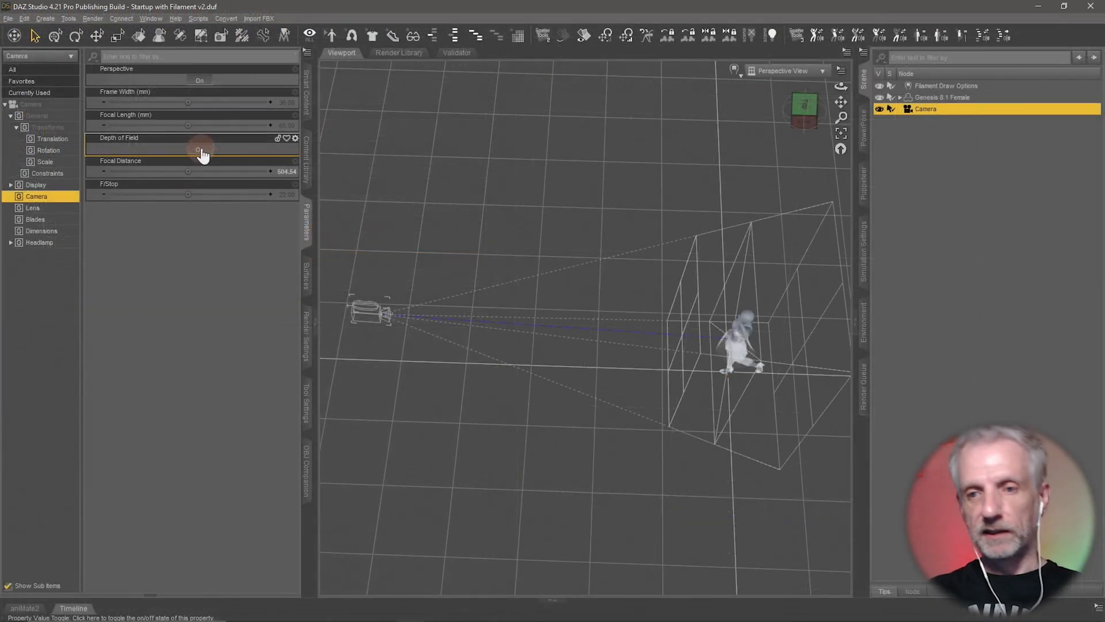
- Switch Depth of Field on and orbit to view the focal planes around the figure
click(200, 150)
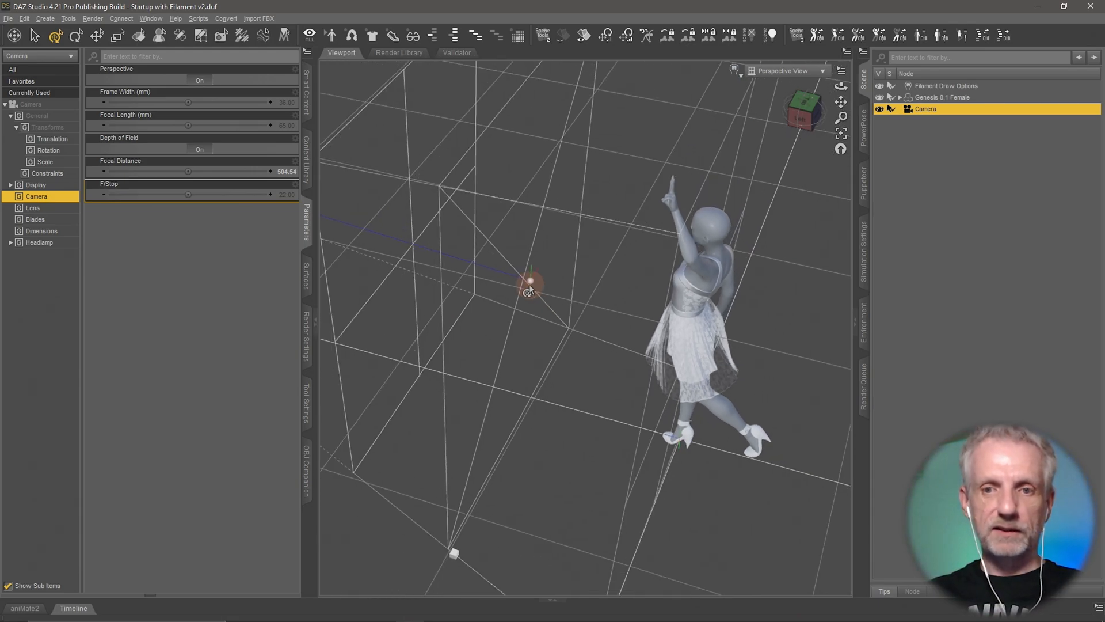
drag(528, 289, 539, 282)
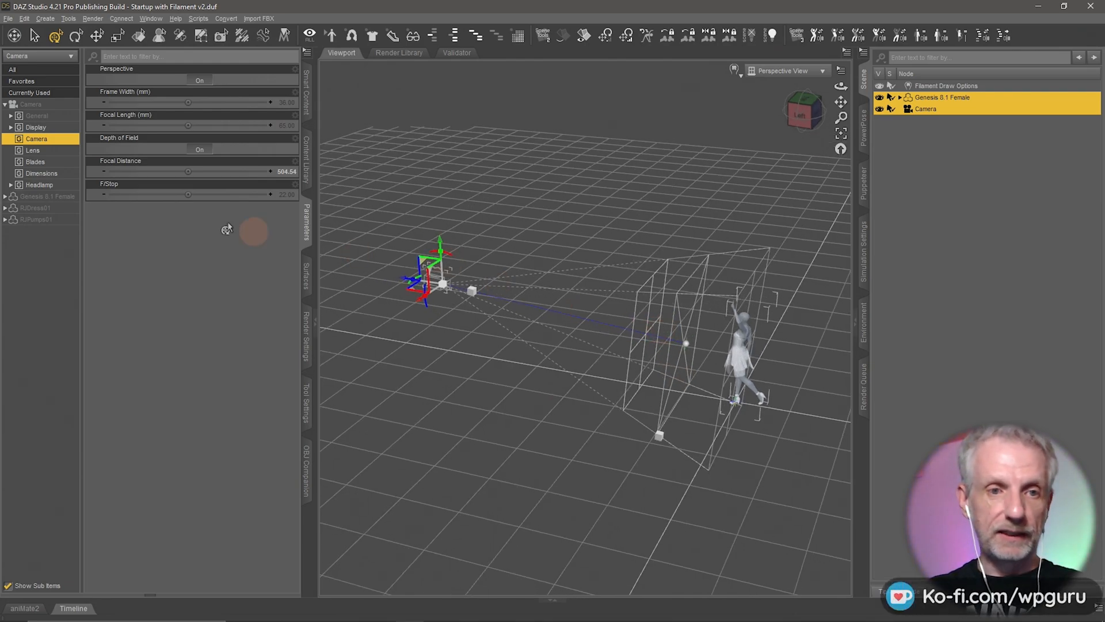
- Select the camera in the Scene pane, keep its name, and show its Display settings
click(926, 109)
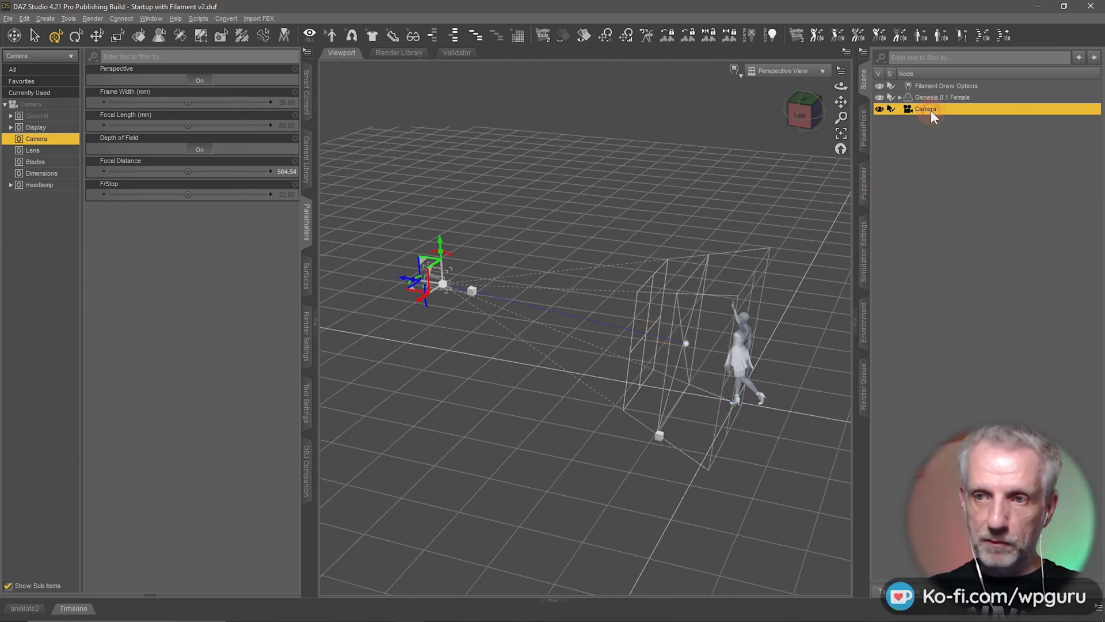
double_click(926, 109)
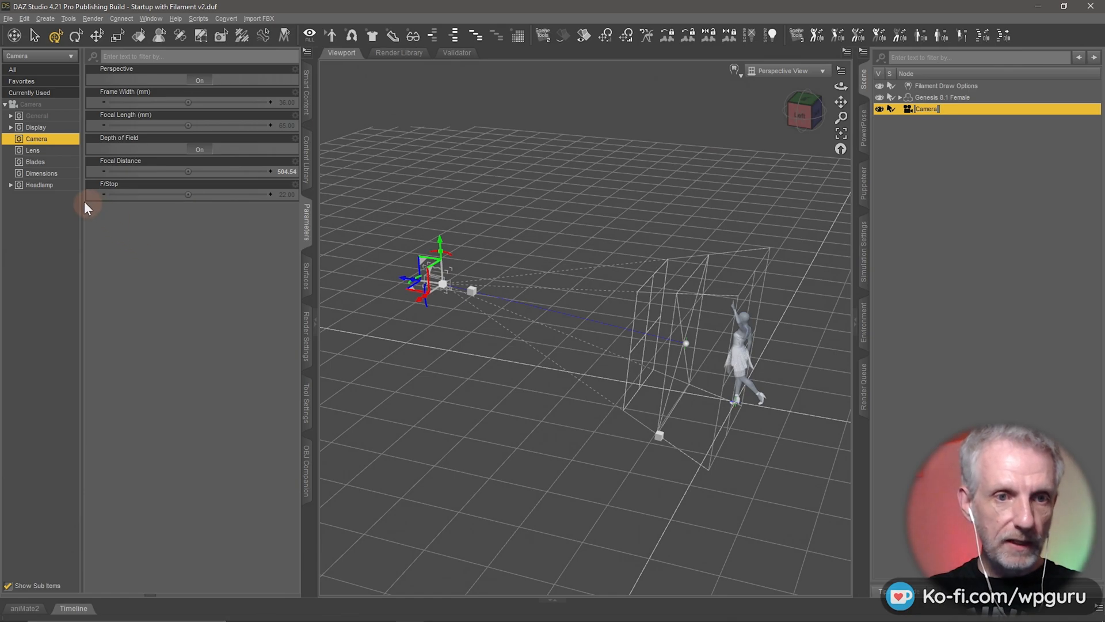
click(34, 127)
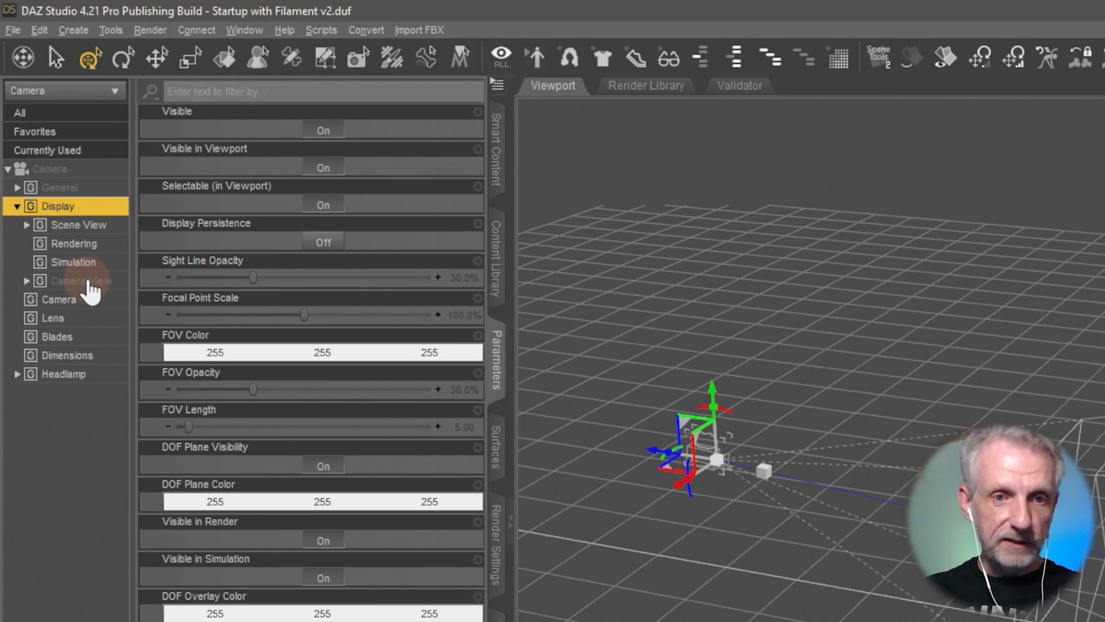
click(81, 281)
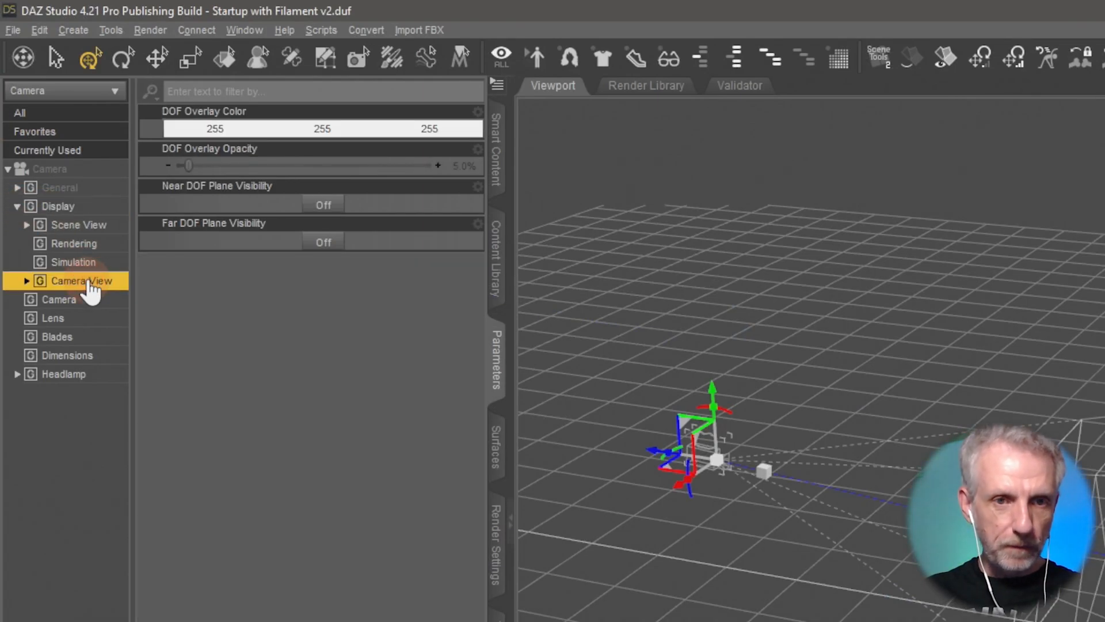
click(60, 206)
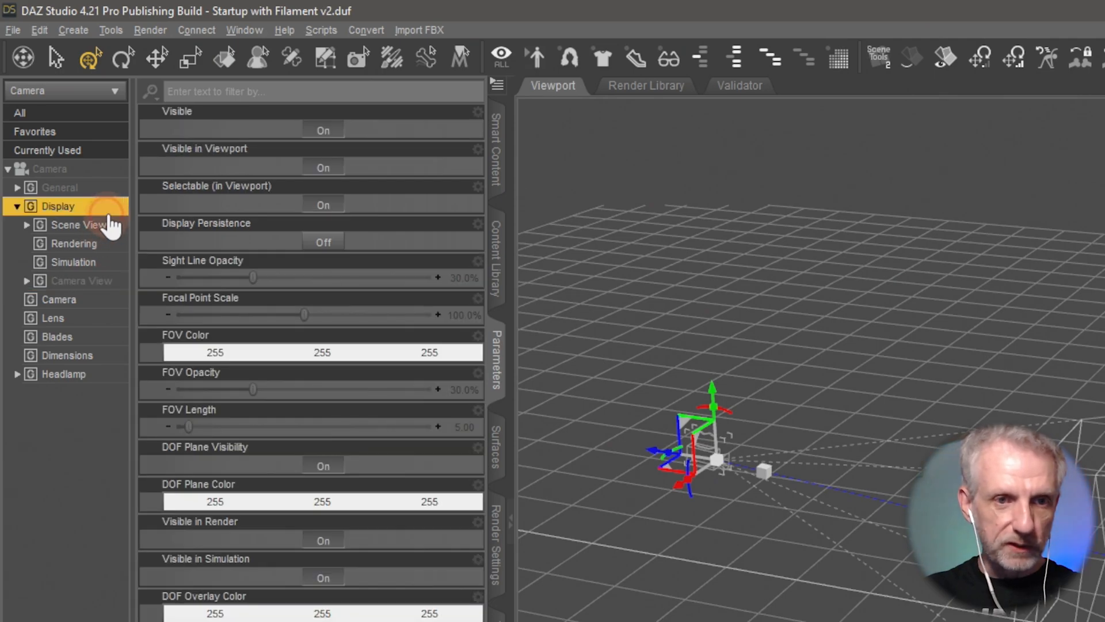
mouse_move(229, 324)
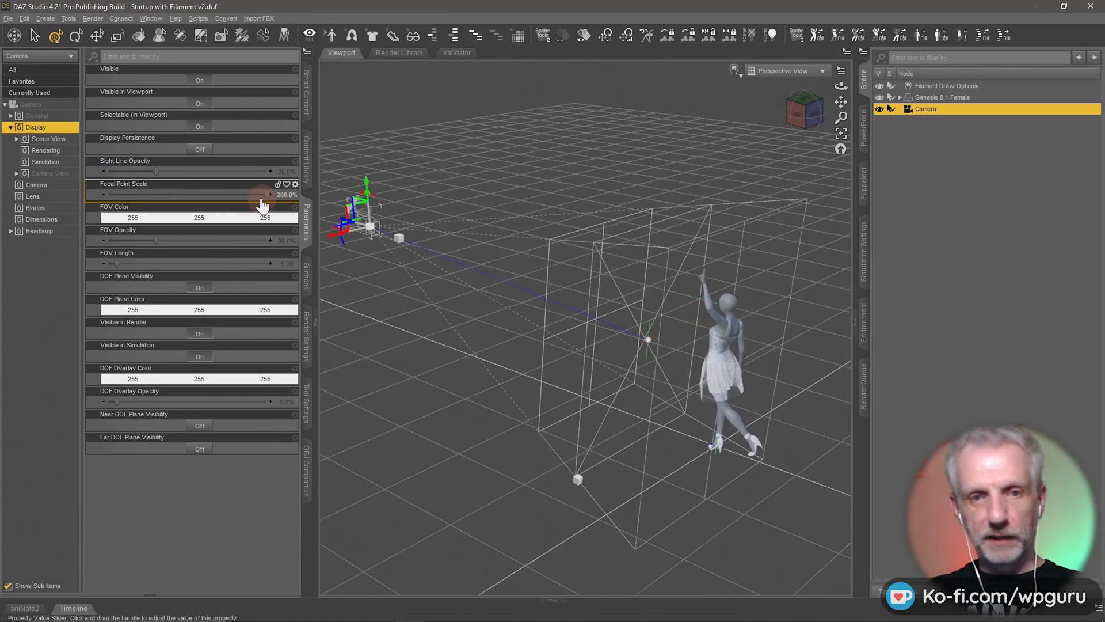
- Drag Focal Point Scale down and back to its 200% maximum, then open its options menu
drag(271, 194, 208, 195)
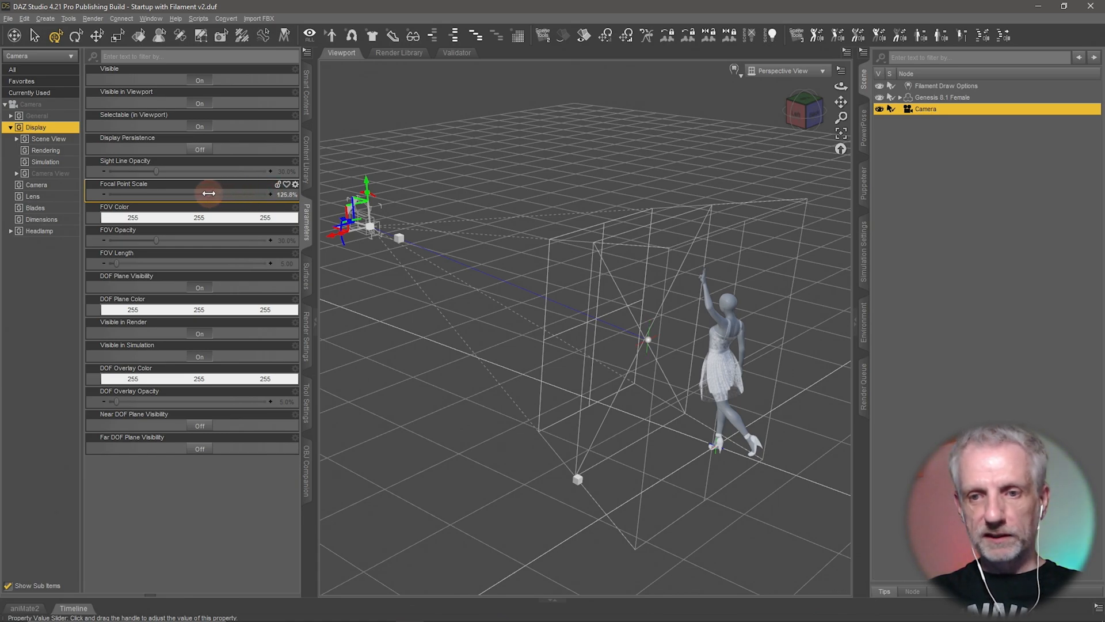
drag(208, 195, 236, 194)
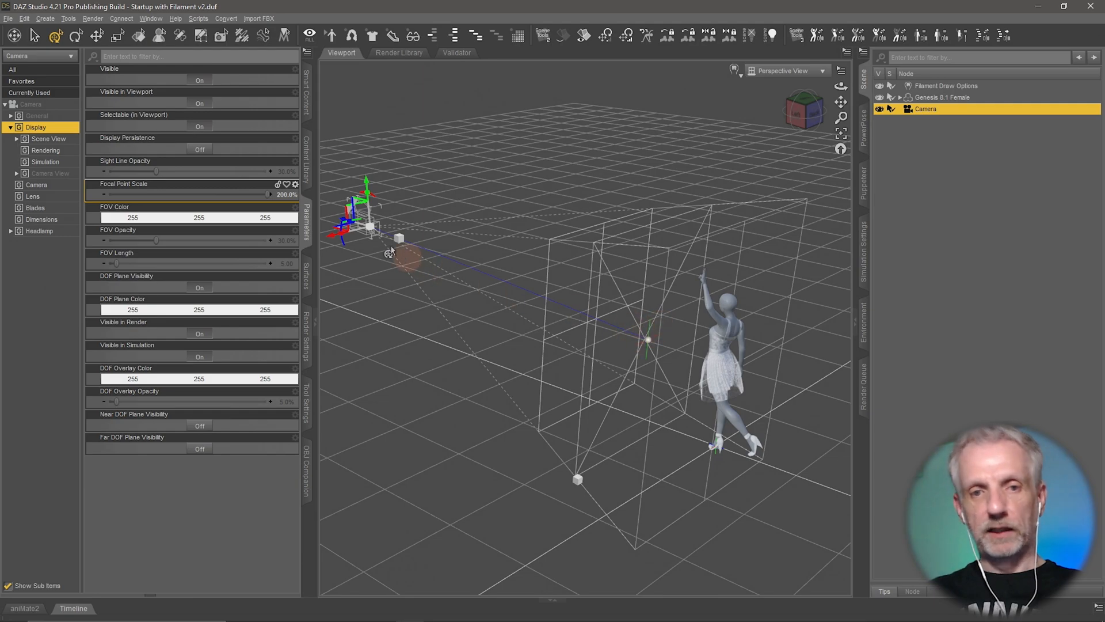
mouse_move(295, 184)
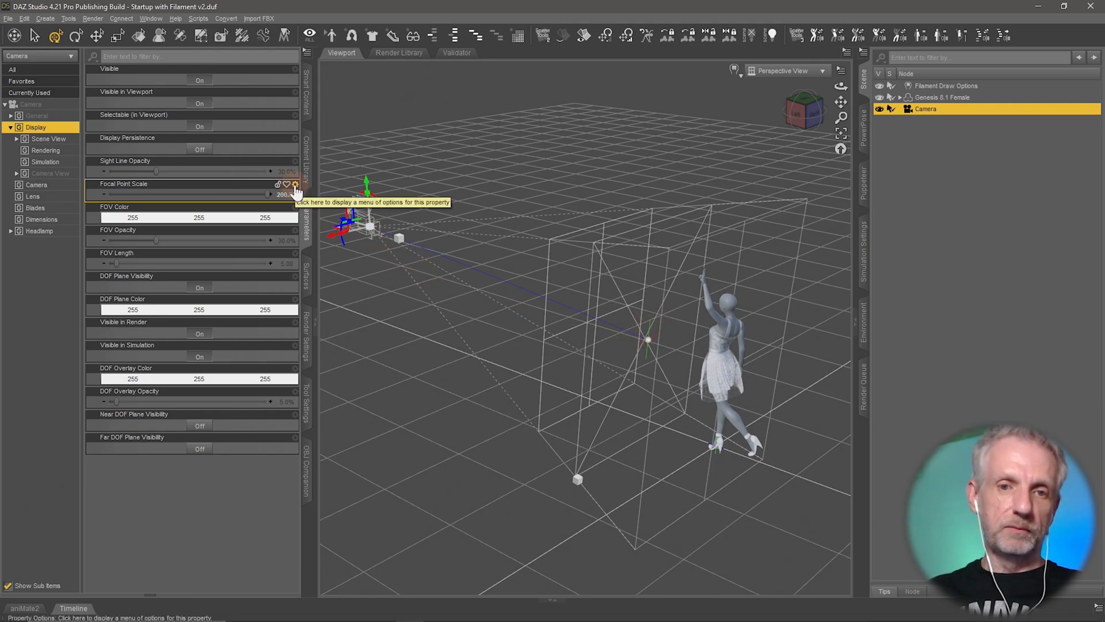
click(294, 184)
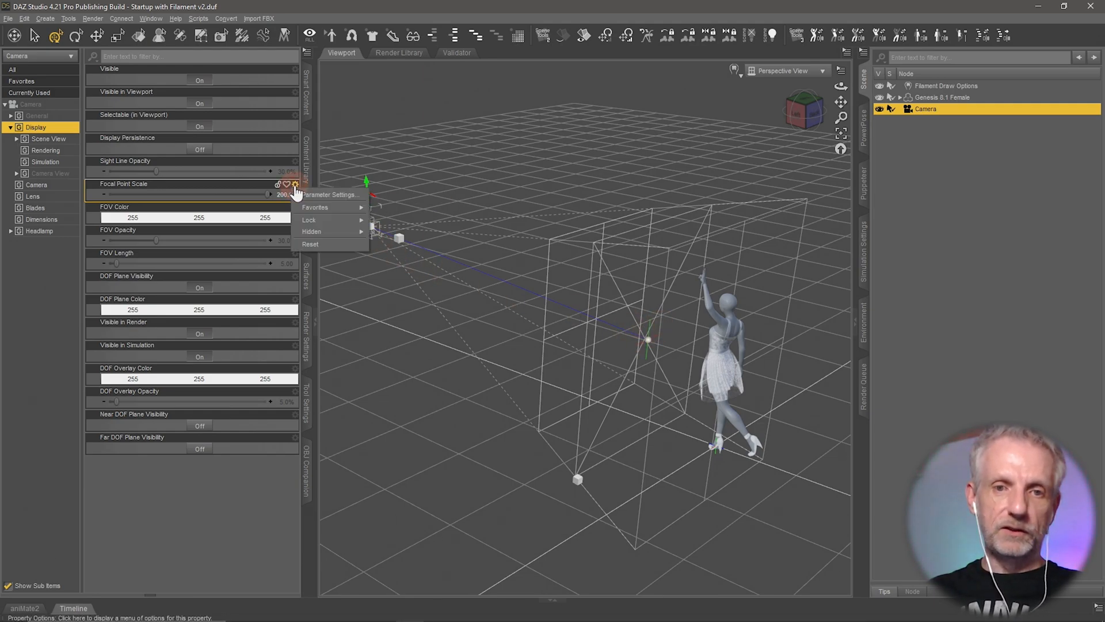
- Raise the Focal Point Scale maximum to 2000% in Parameter Settings
click(328, 194)
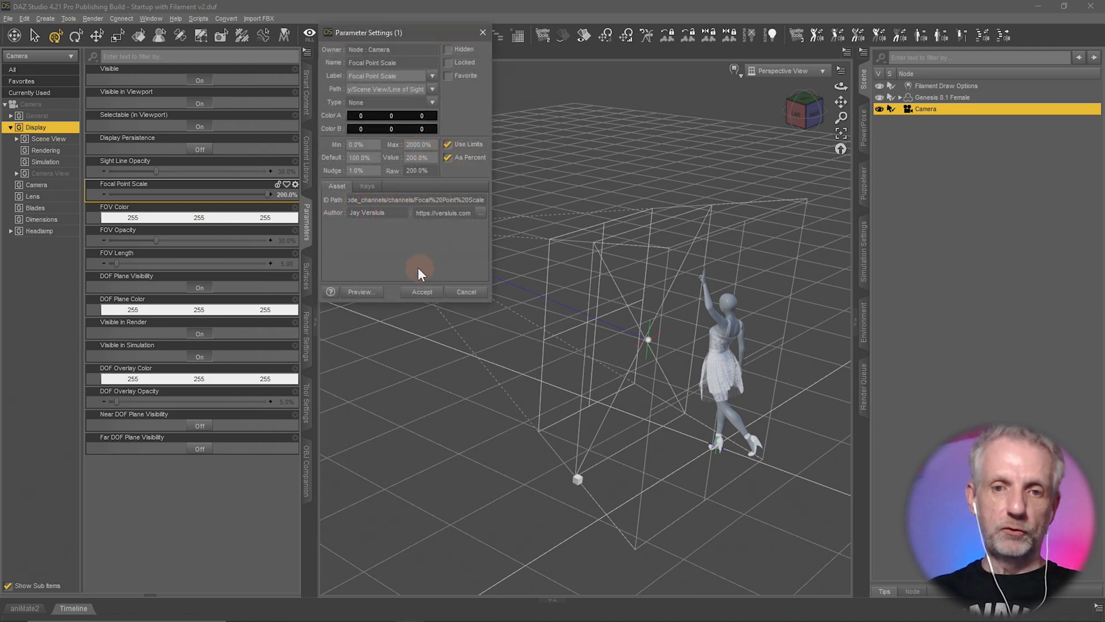
click(421, 292)
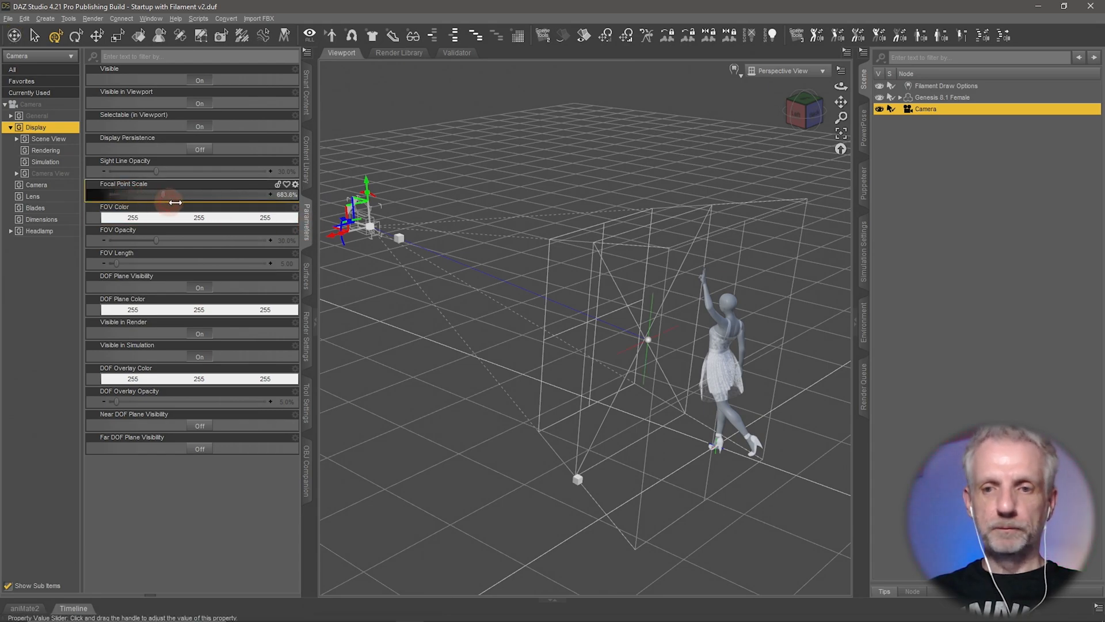
- Push Focal Point Scale up to its new 2000% maximum
drag(169, 194, 191, 194)
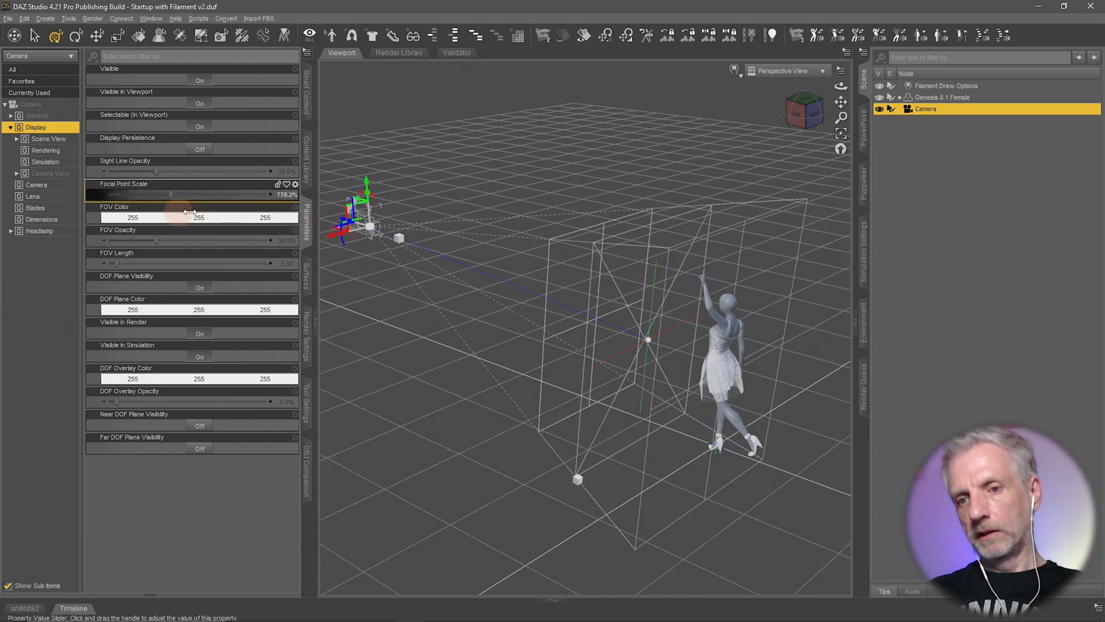
drag(170, 194, 271, 195)
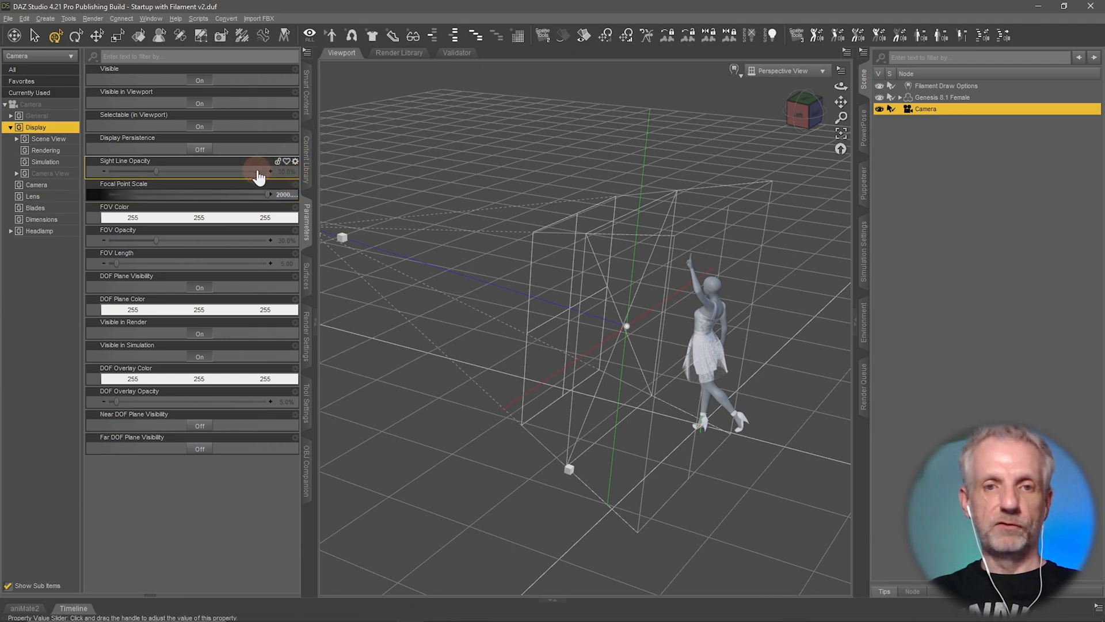
- Set Sight Line Opacity to 100% and orbit the view to check the sight line
drag(155, 172, 271, 172)
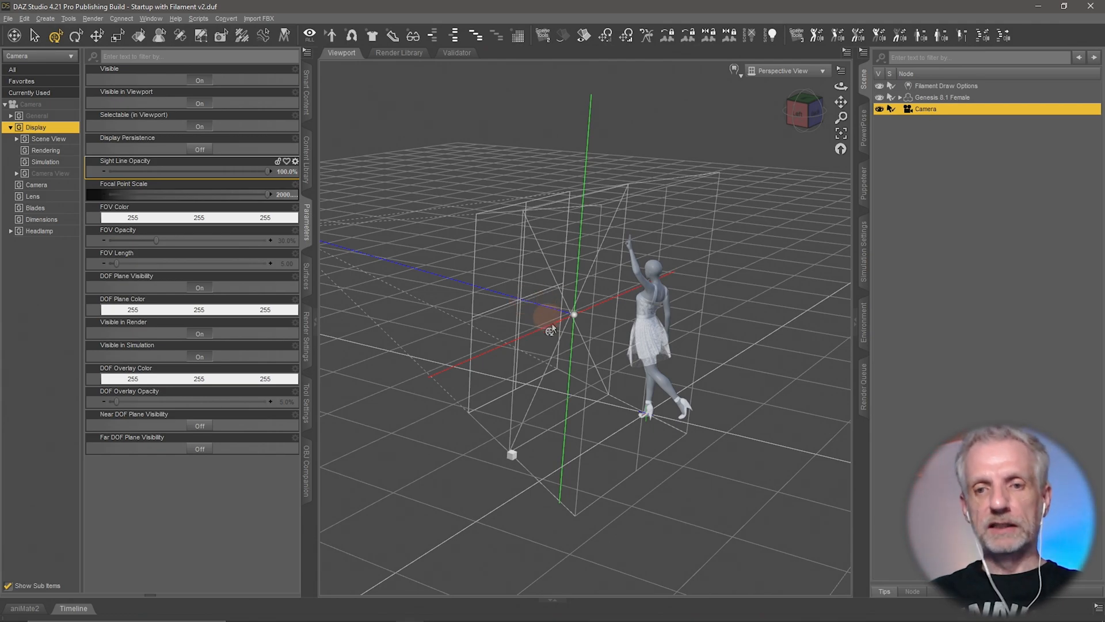
drag(557, 327, 602, 307)
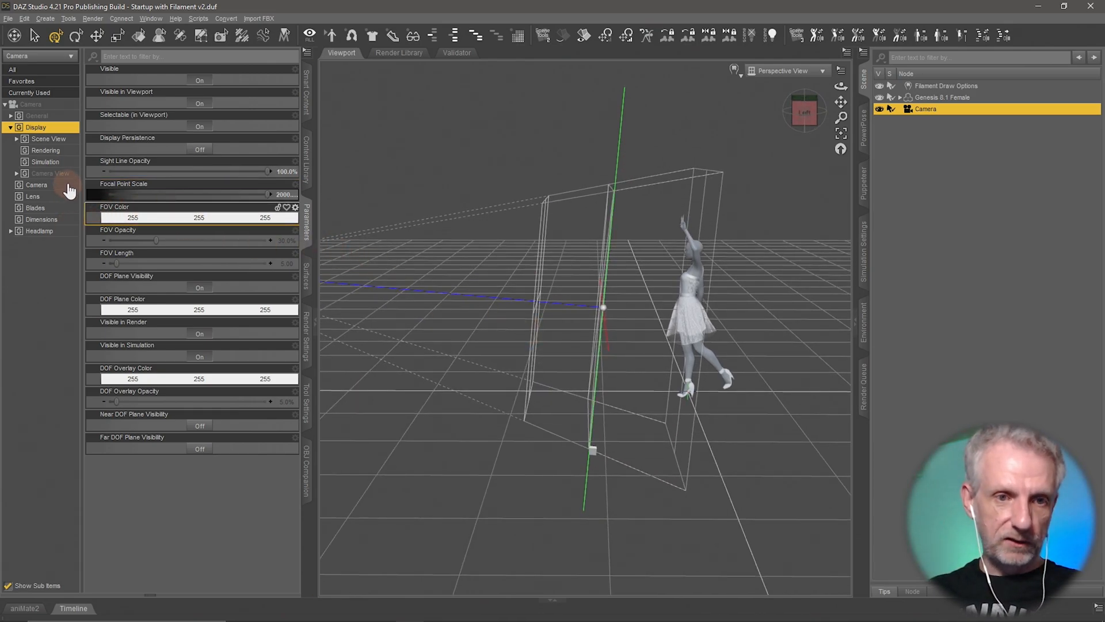
- Fine-tune Focal Distance up from about 504 toward 530 in the Camera group
click(35, 185)
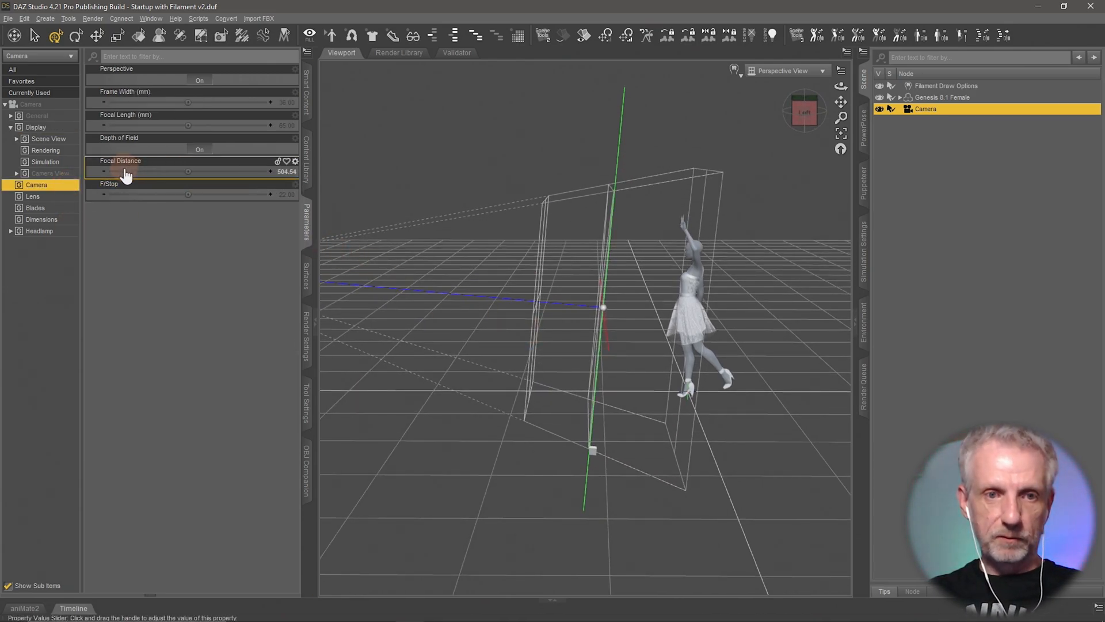
drag(189, 172, 222, 171)
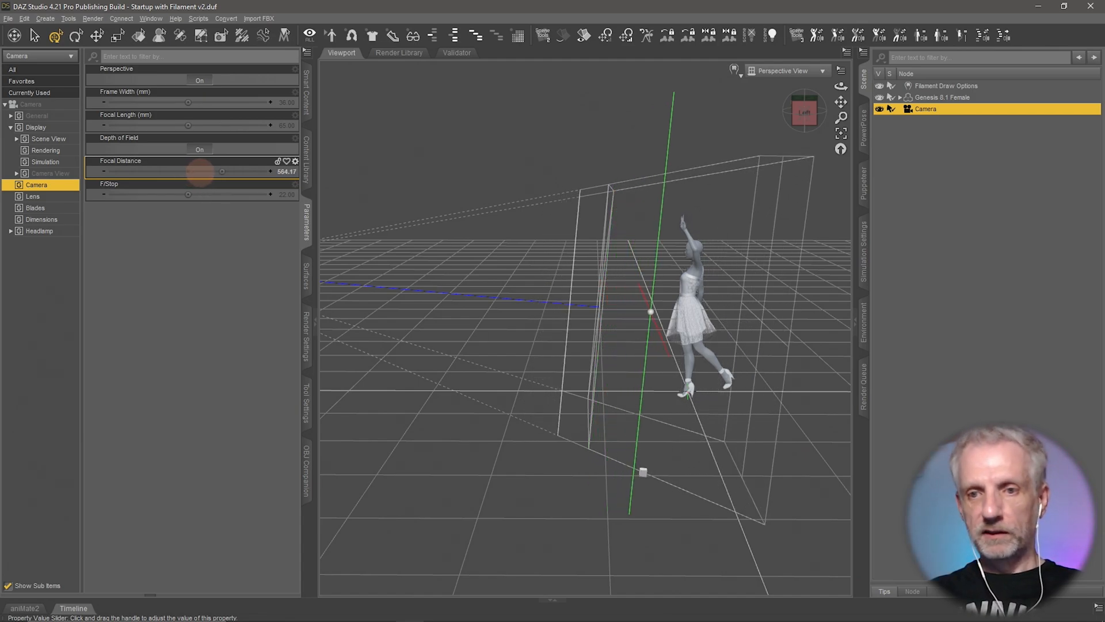
drag(222, 171, 217, 172)
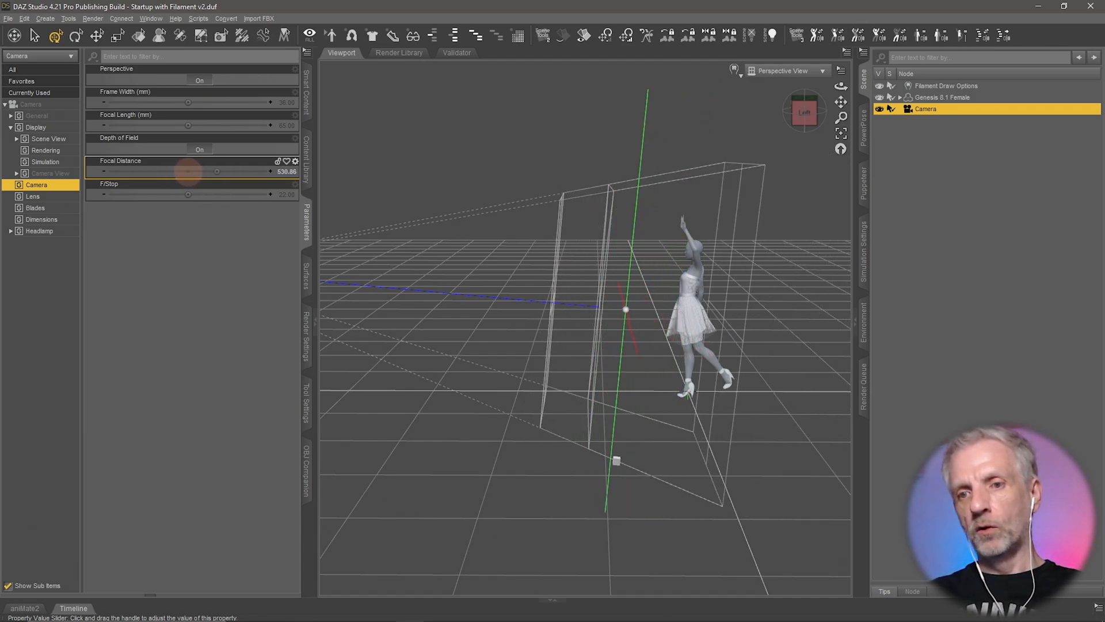
drag(216, 172, 223, 171)
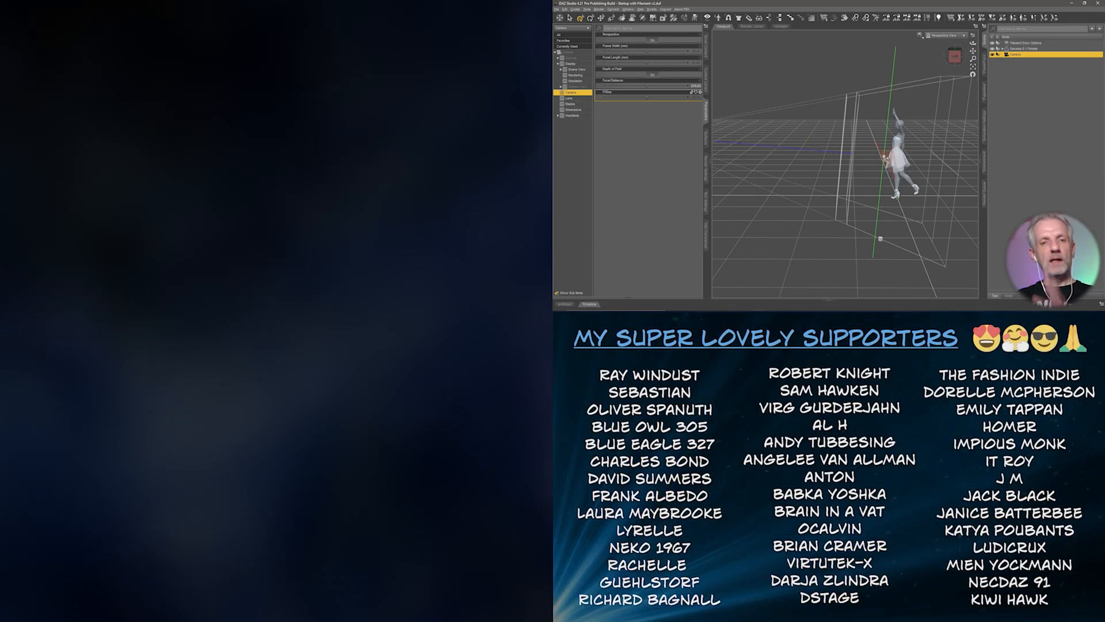
drag(634, 84, 659, 85)
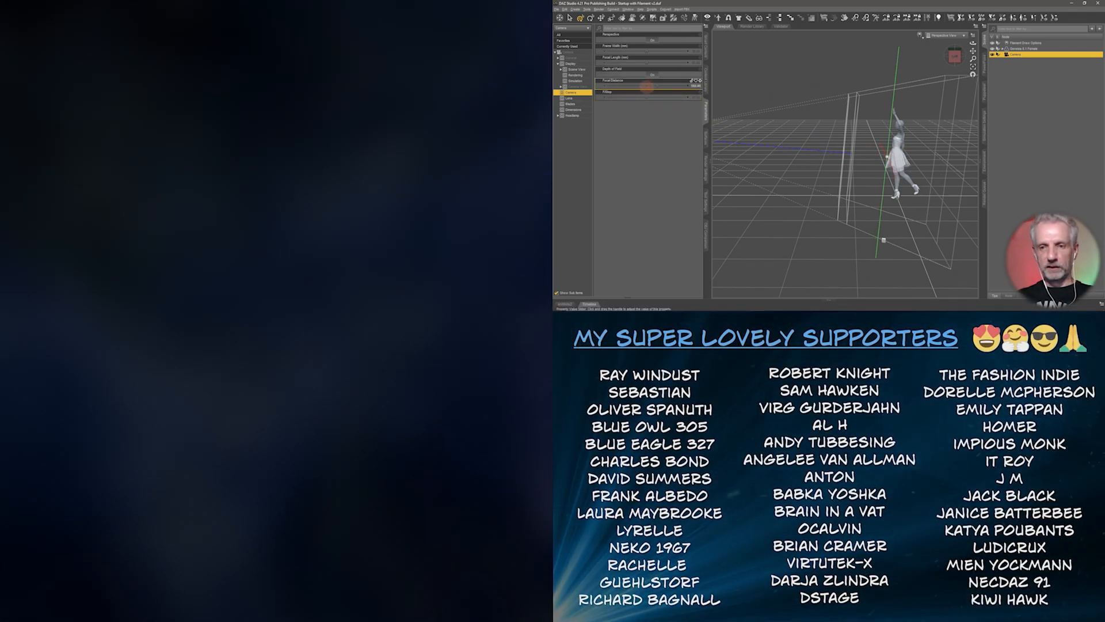